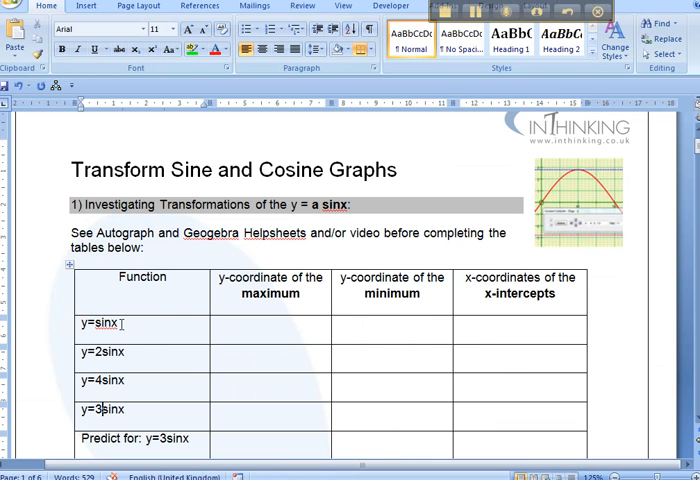
Apply the Graph Paper axes preset with 2¼ pt axes and 1½ pt grid lines
{"action": "double_click", "coordinate": [95, 325]}
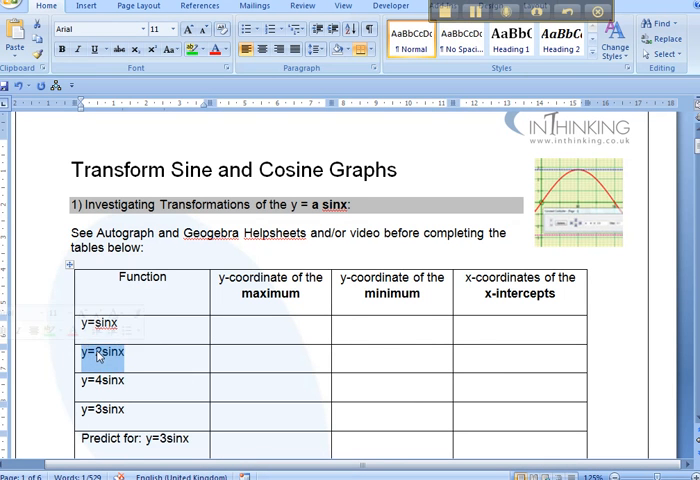
{"action": "type", "text": "2"}
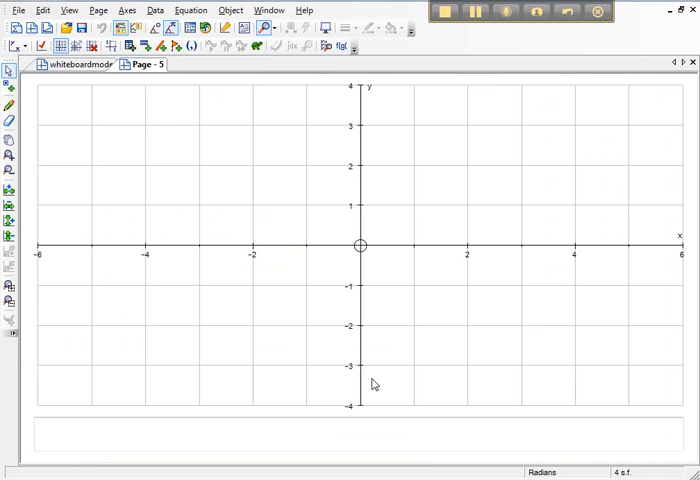
{"action": "mouse_move", "coordinate": [454, 266]}
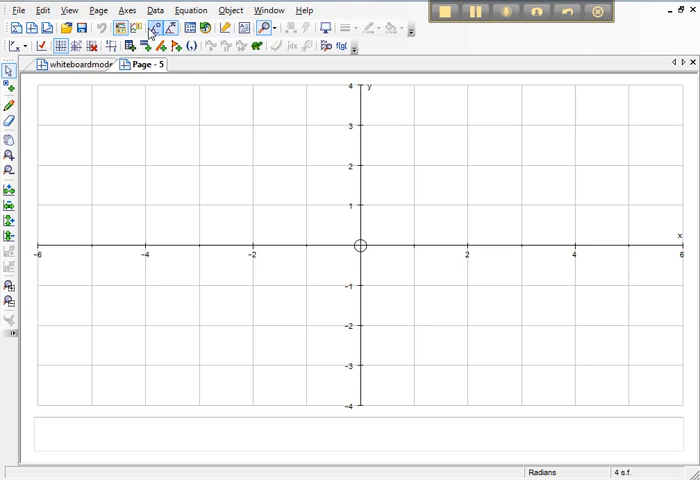
{"action": "left_click", "coordinate": [126, 10]}
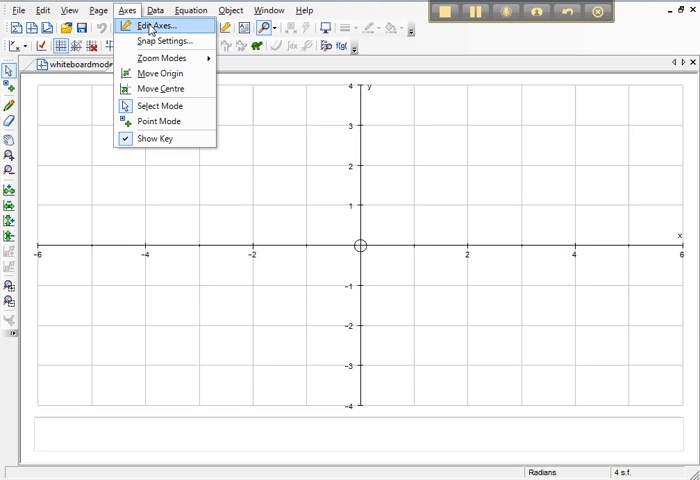
{"action": "left_click", "coordinate": [156, 26]}
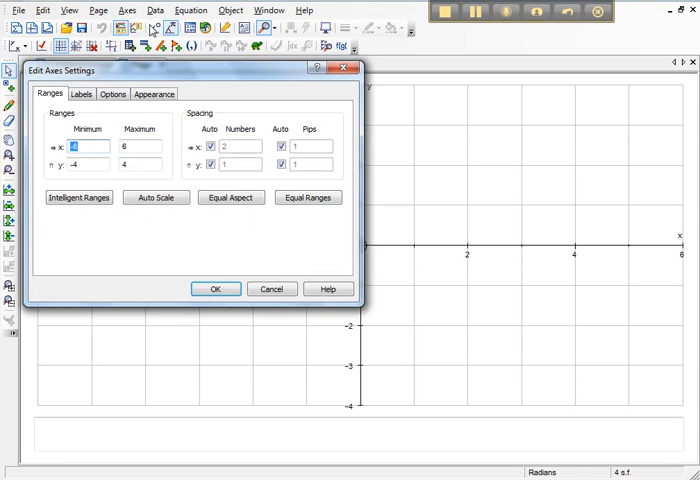
{"action": "left_click", "coordinate": [154, 93]}
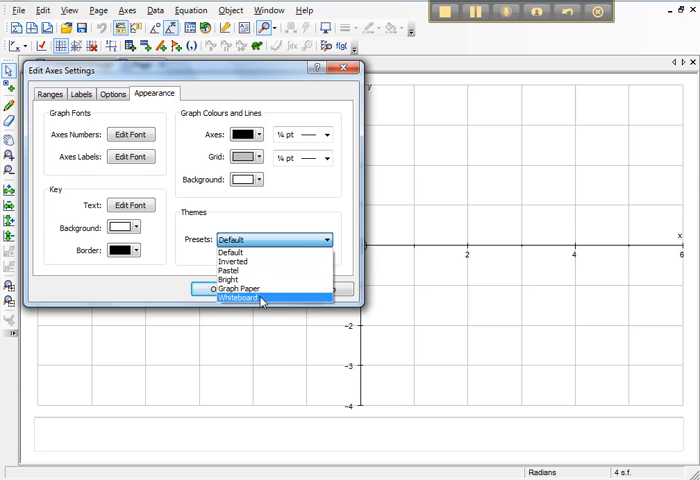
{"action": "mouse_move", "coordinate": [260, 290]}
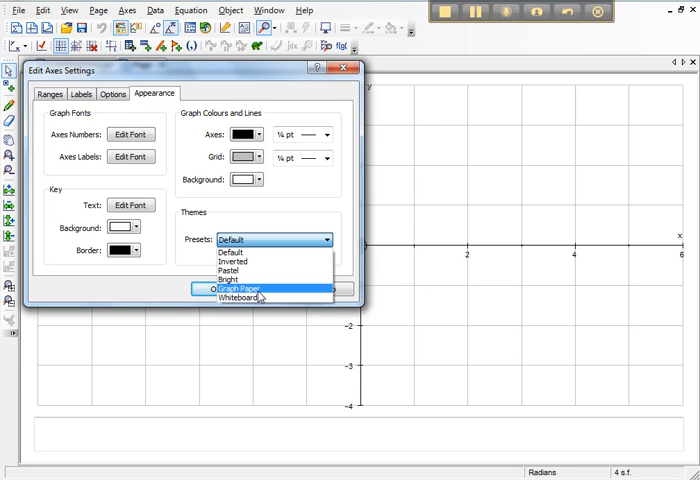
{"action": "left_click", "coordinate": [235, 291]}
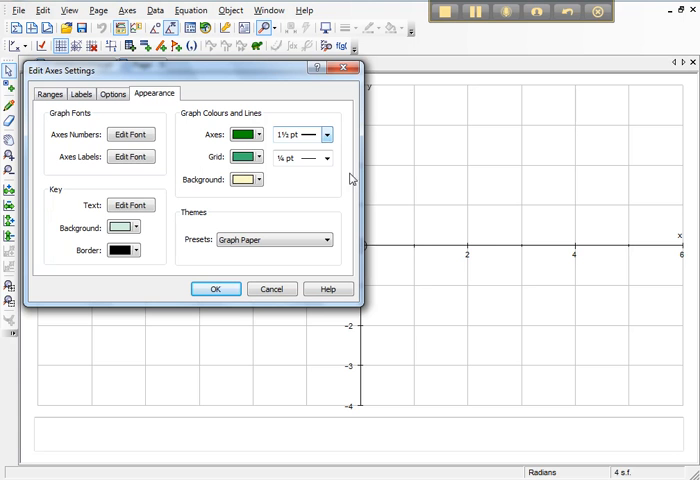
{"action": "mouse_move", "coordinate": [629, 247]}
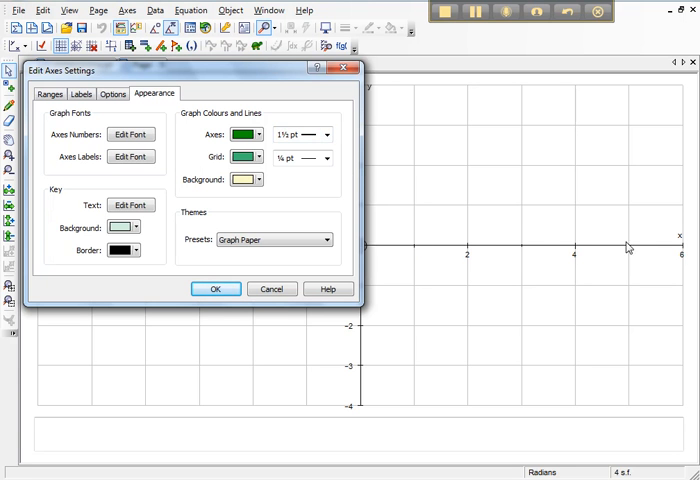
{"action": "left_click", "coordinate": [323, 134]}
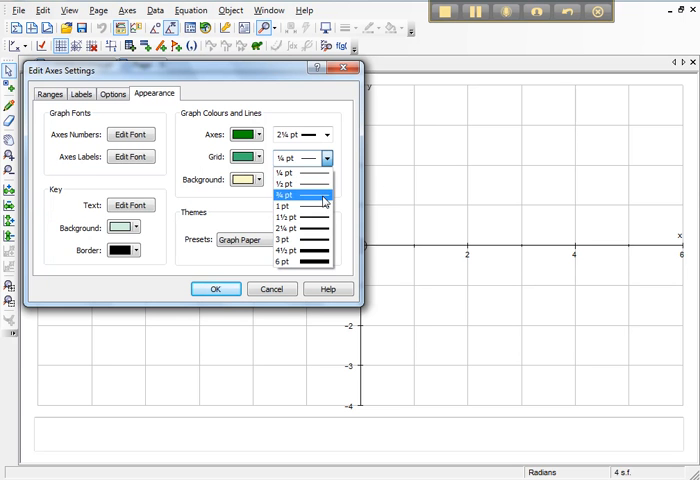
{"action": "left_click", "coordinate": [292, 217]}
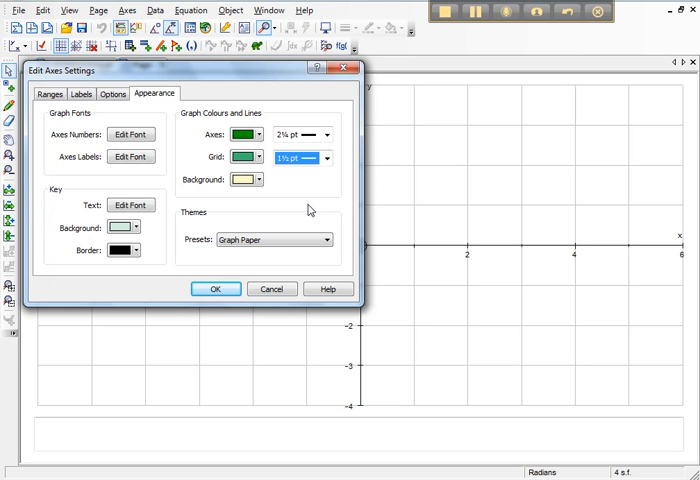
{"action": "left_click", "coordinate": [129, 133]}
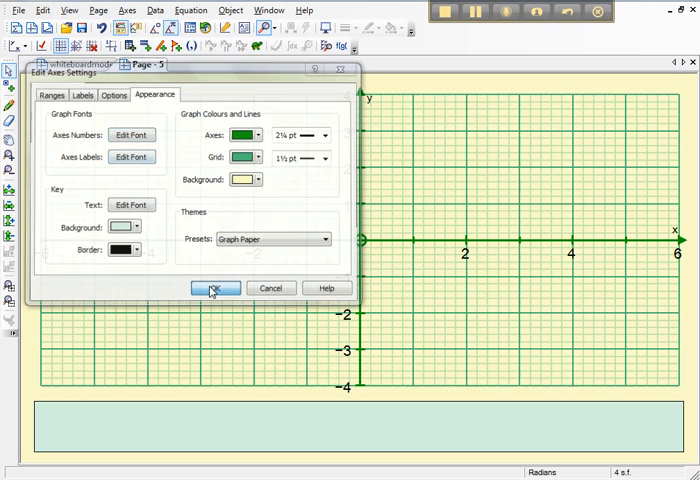
{"action": "left_click", "coordinate": [215, 288]}
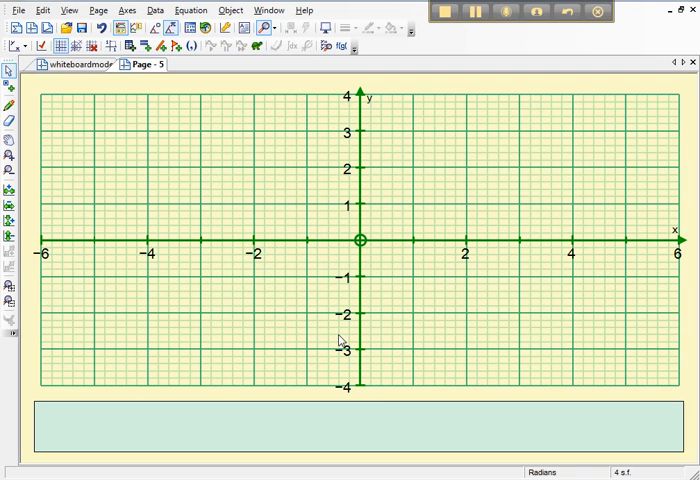
{"action": "mouse_move", "coordinate": [173, 335]}
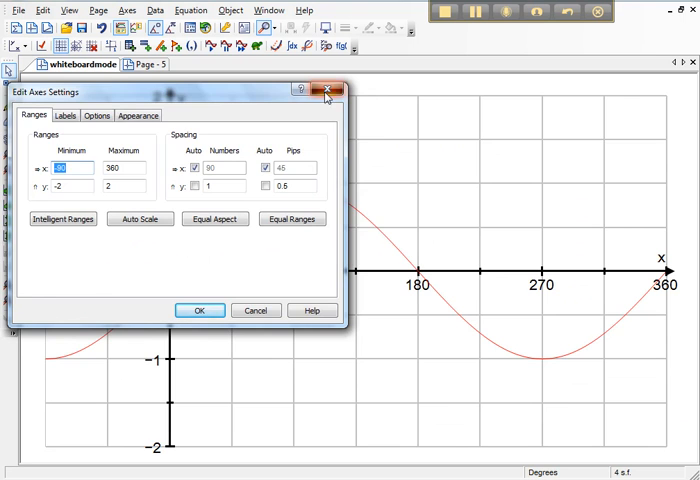
{"action": "left_click", "coordinate": [338, 90]}
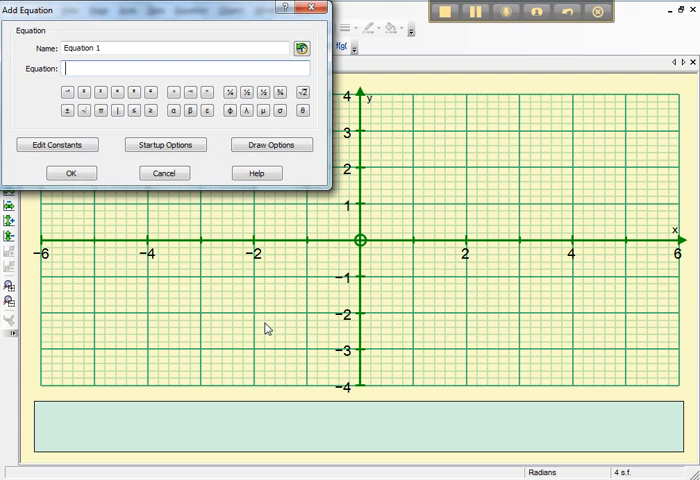
Plot the equation y=sinx named sinx, then add a second curve y=asinx
{"action": "type", "text": "y"}
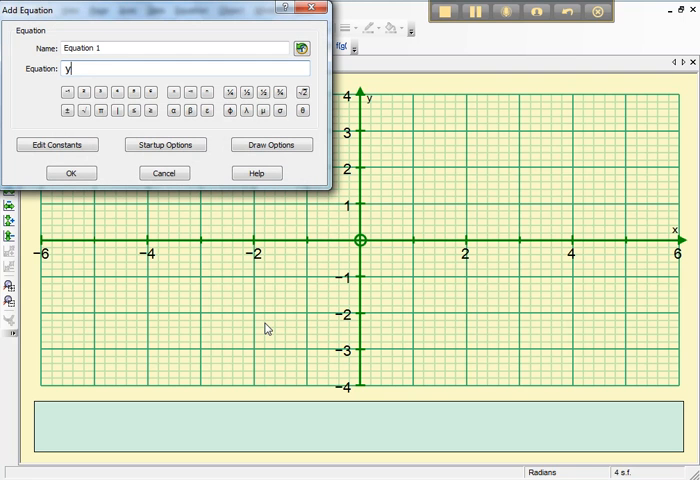
{"action": "type", "text": "=sinx"}
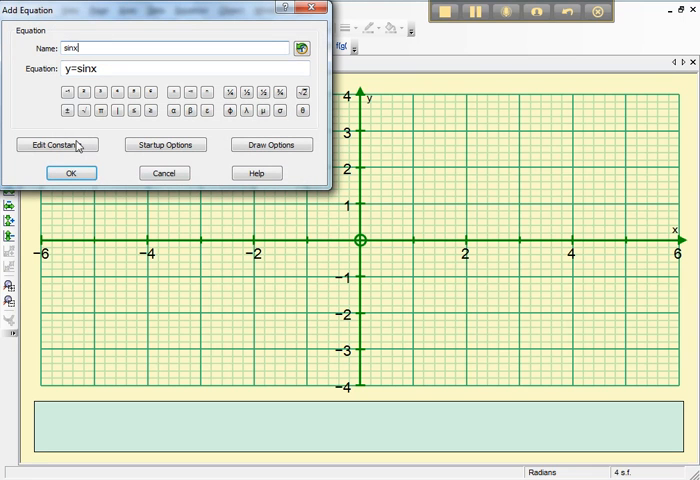
{"action": "left_click", "coordinate": [70, 172]}
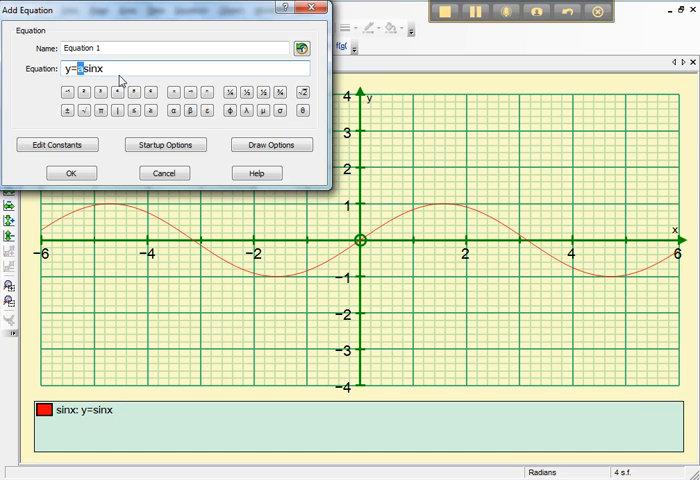
{"action": "mouse_move", "coordinate": [87, 166]}
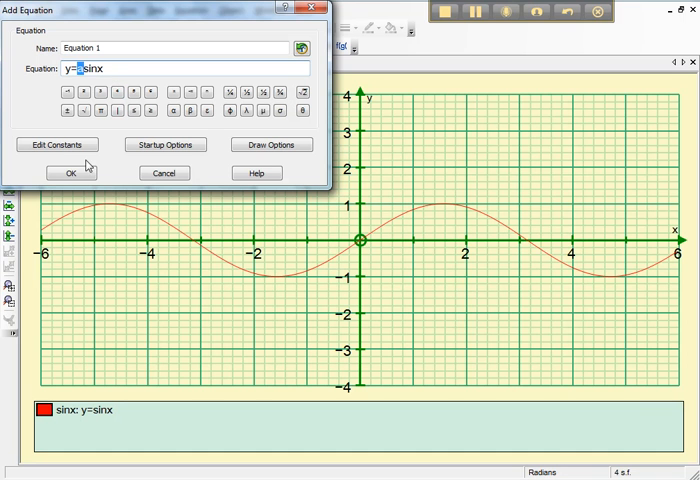
{"action": "left_click", "coordinate": [71, 172]}
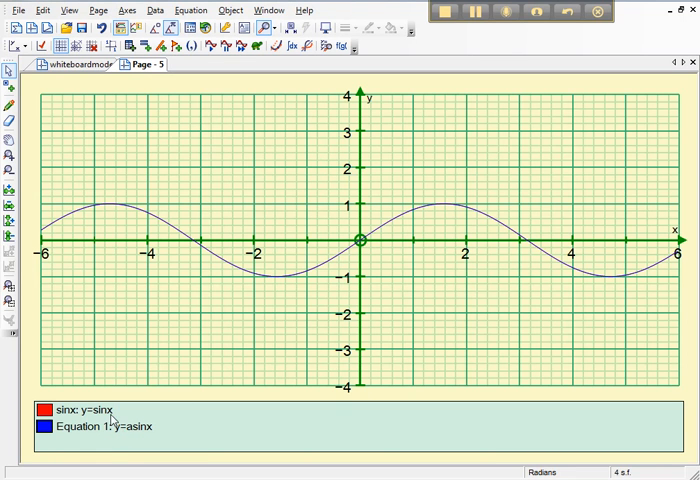
{"action": "mouse_move", "coordinate": [95, 435]}
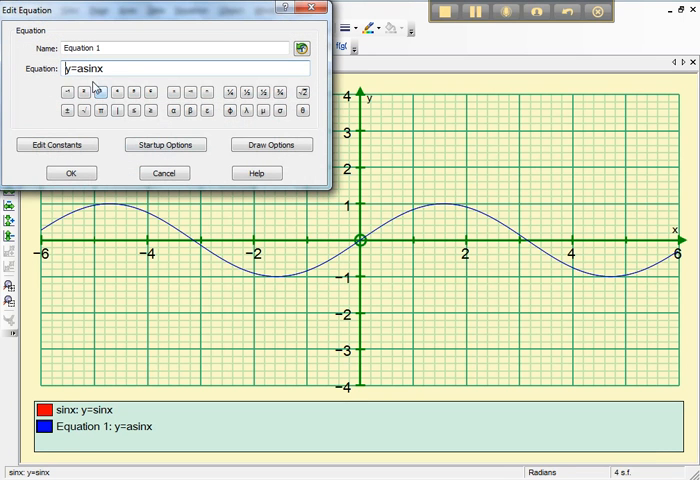
Draw the y=asinx curve as a thick dotted blue line
{"action": "left_click", "coordinate": [271, 145]}
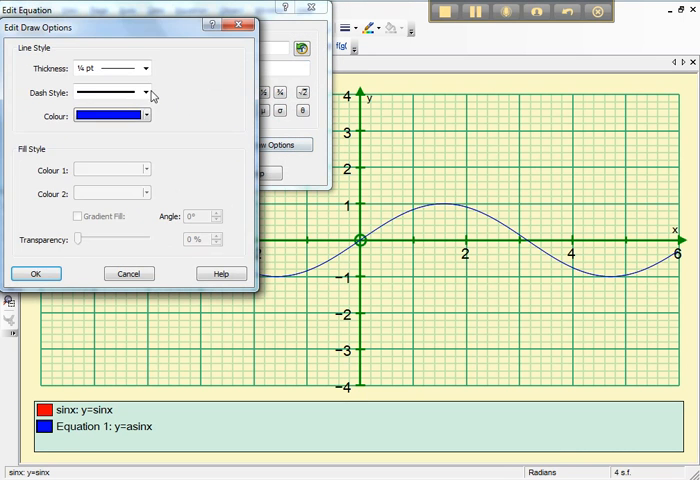
{"action": "left_click", "coordinate": [143, 92]}
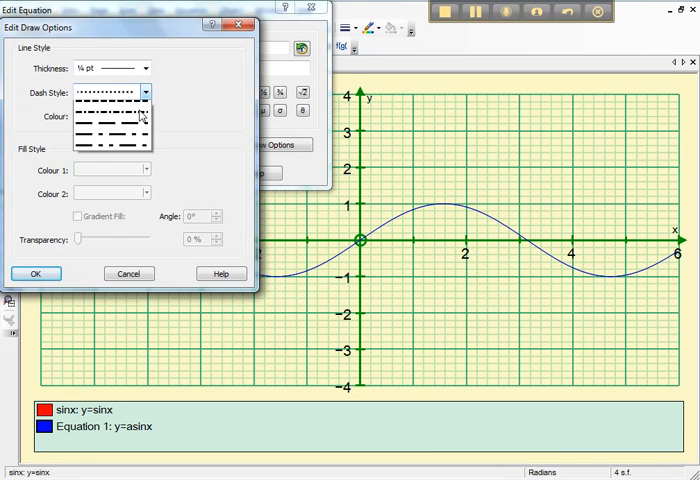
{"action": "left_click", "coordinate": [146, 68]}
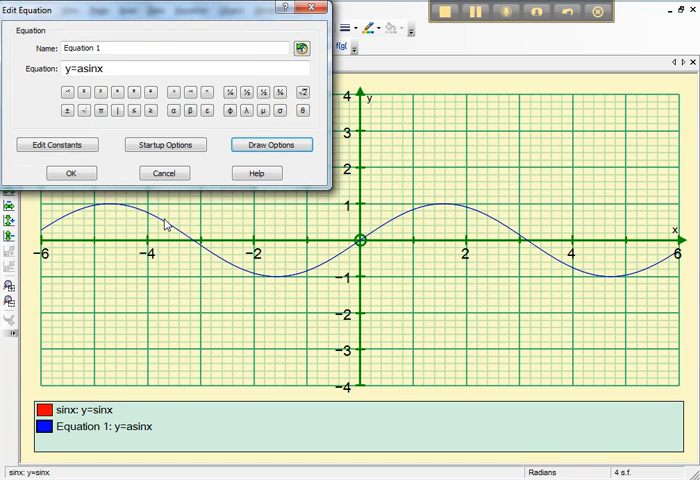
{"action": "left_click", "coordinate": [71, 172]}
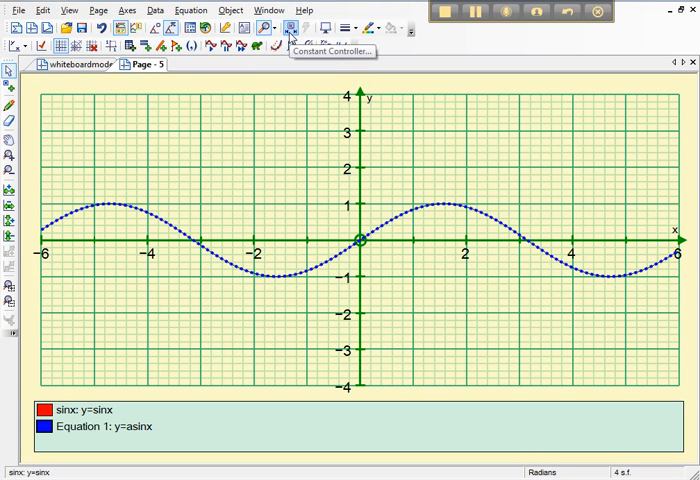
Set the constant a to 1.5 in the Constant Controller
{"action": "left_click", "coordinate": [292, 25]}
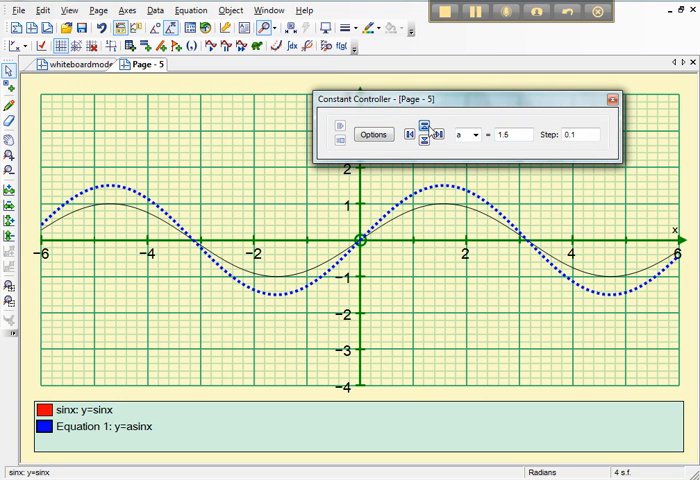
{"action": "left_click", "coordinate": [613, 99]}
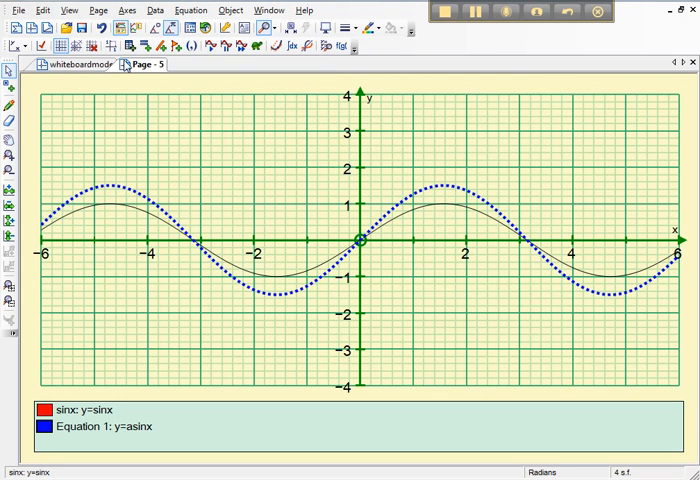
{"action": "mouse_move", "coordinate": [276, 412]}
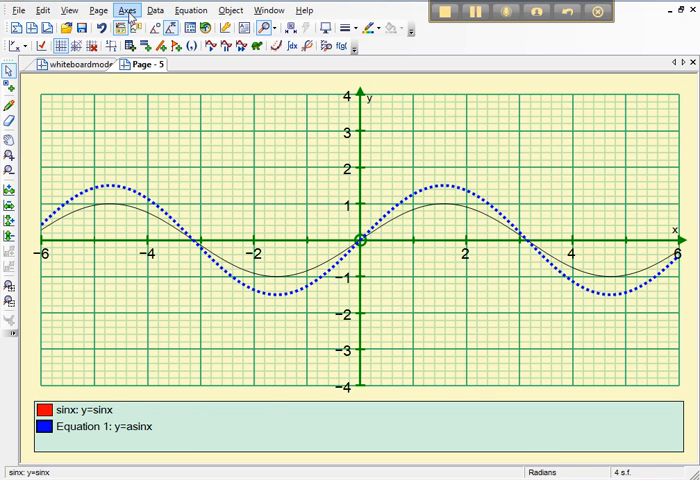
Hide the equation key below the graph
{"action": "left_click", "coordinate": [112, 9]}
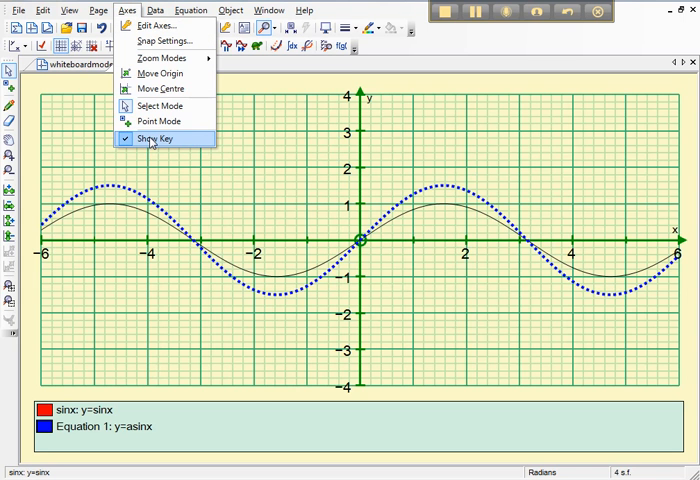
{"action": "left_click", "coordinate": [152, 138]}
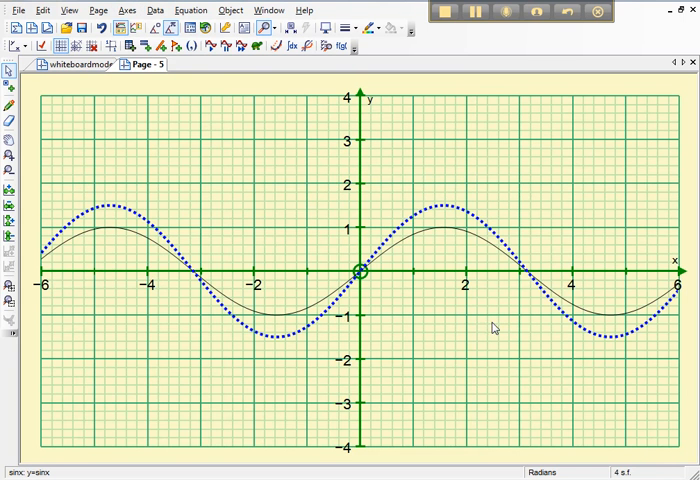
{"action": "mouse_move", "coordinate": [203, 91]}
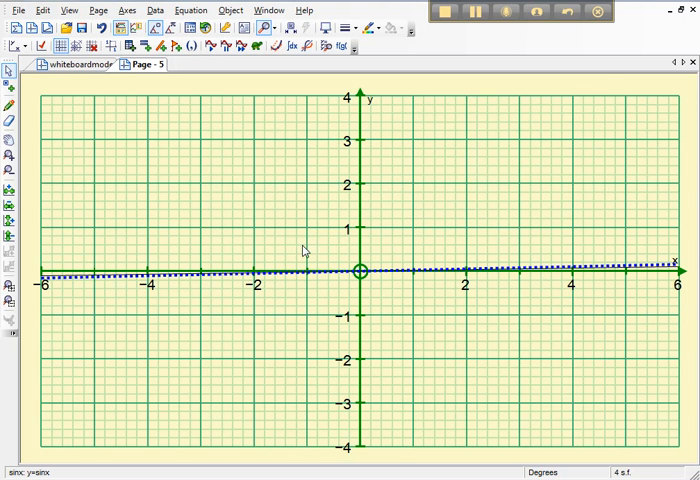
{"action": "mouse_move", "coordinate": [570, 291]}
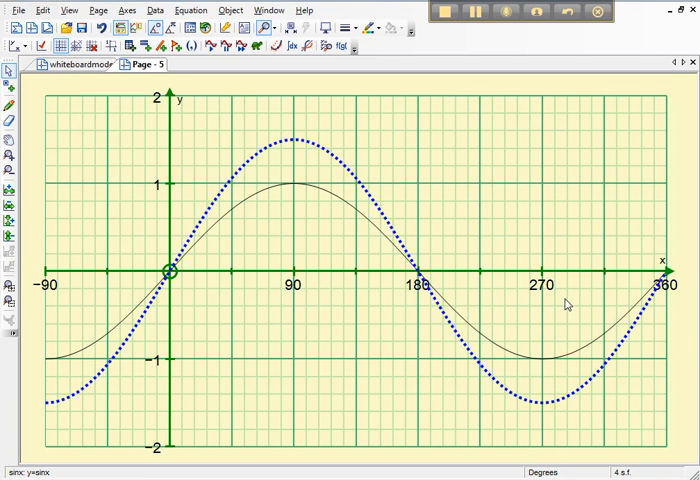
{"action": "mouse_move", "coordinate": [546, 294]}
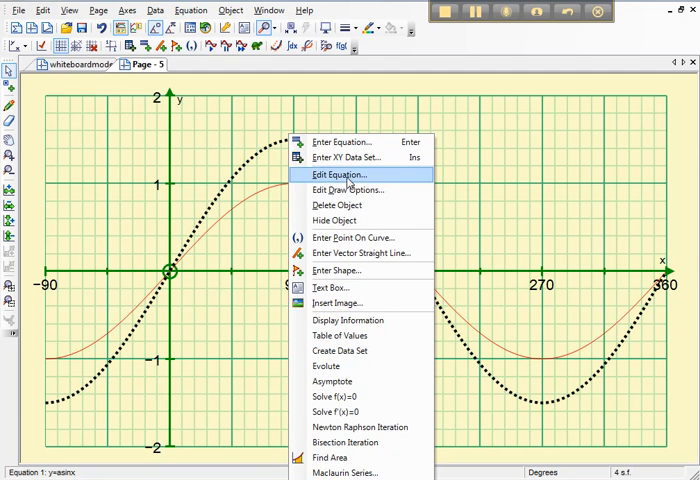
{"action": "mouse_move", "coordinate": [360, 237]}
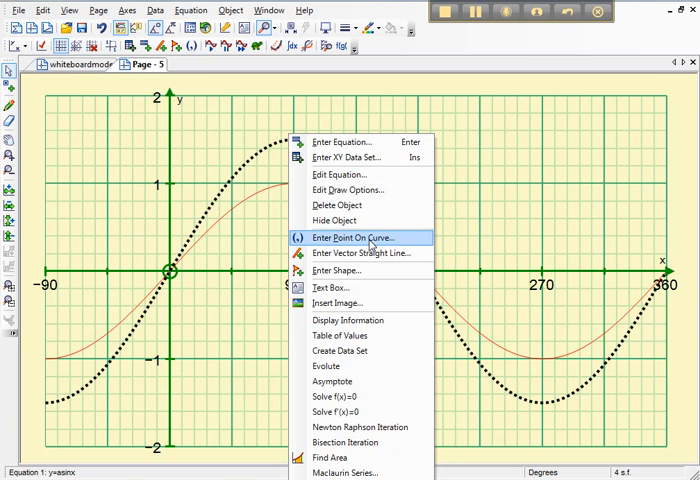
Place a point on the dotted y=asinx curve at x = 90
{"action": "left_click", "coordinate": [345, 237]}
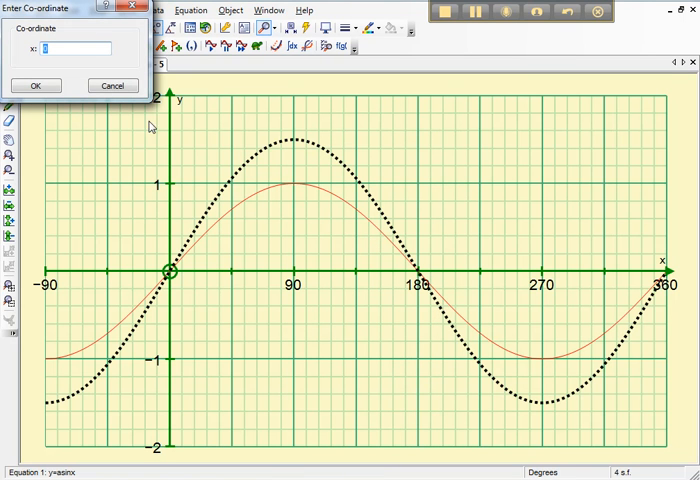
{"action": "mouse_move", "coordinate": [289, 218]}
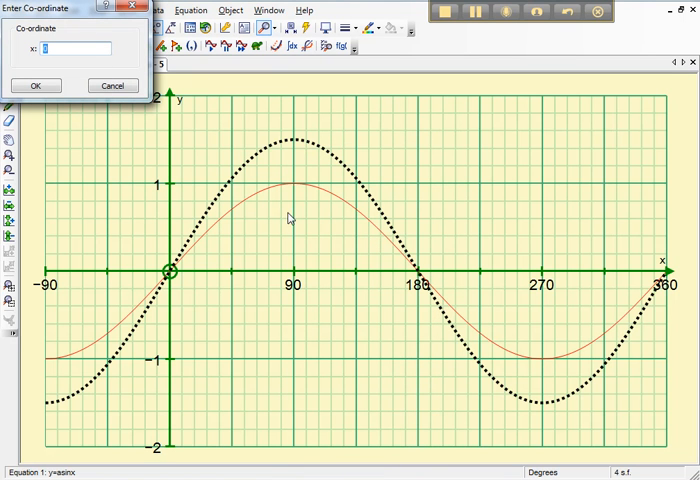
{"action": "type", "text": "9"}
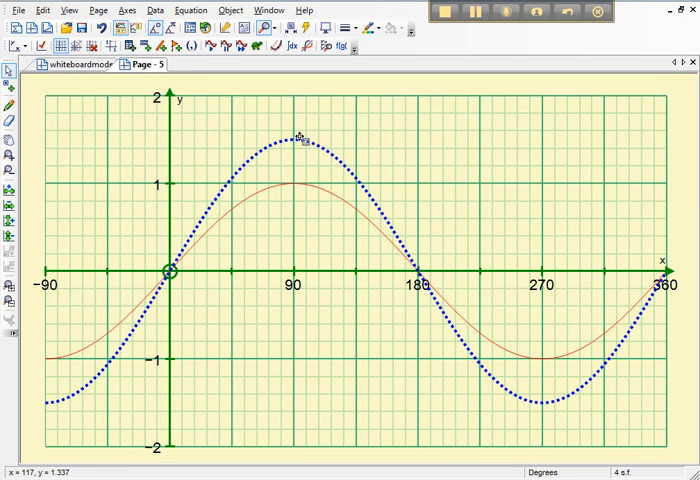
{"action": "left_click", "coordinate": [127, 10]}
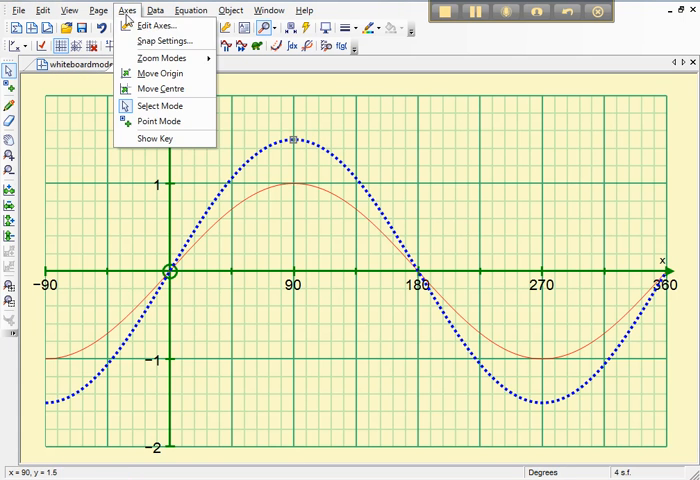
{"action": "left_click", "coordinate": [163, 40]}
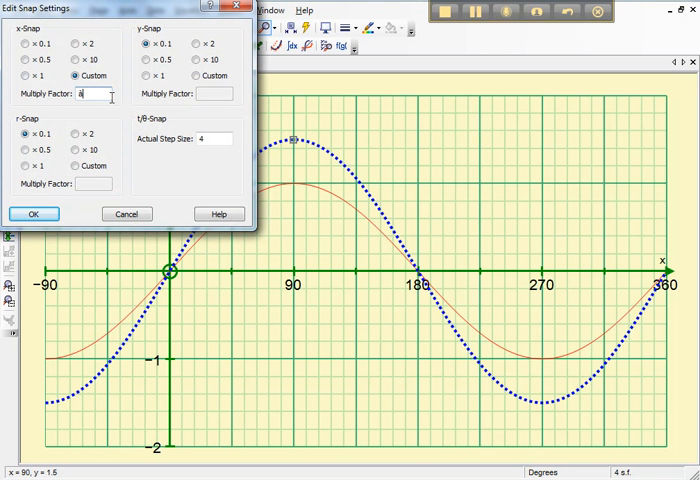
{"action": "type", "text": "0.01"}
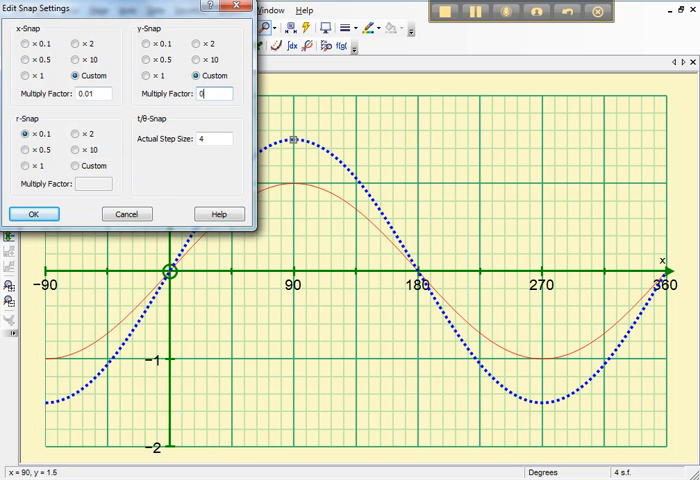
{"action": "left_click", "coordinate": [34, 213]}
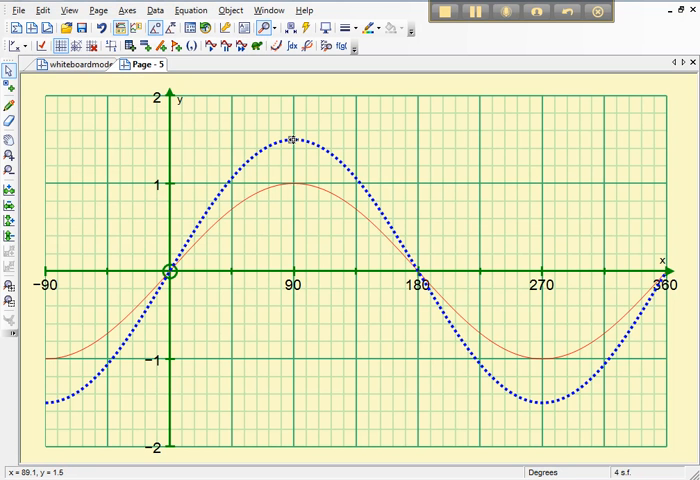
{"action": "left_click", "coordinate": [126, 10]}
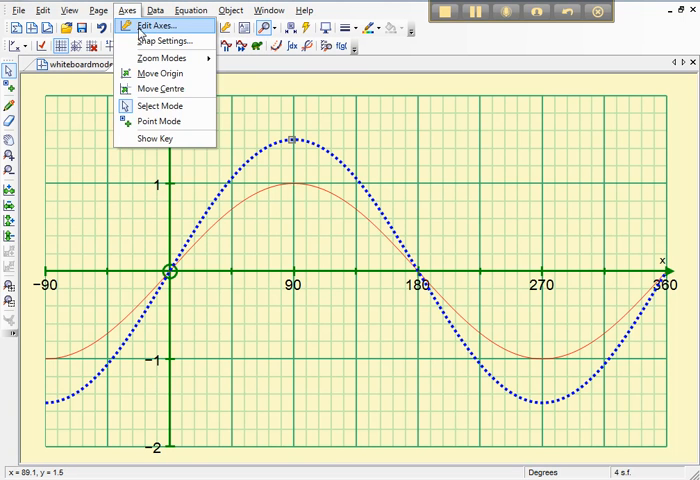
{"action": "left_click", "coordinate": [160, 25]}
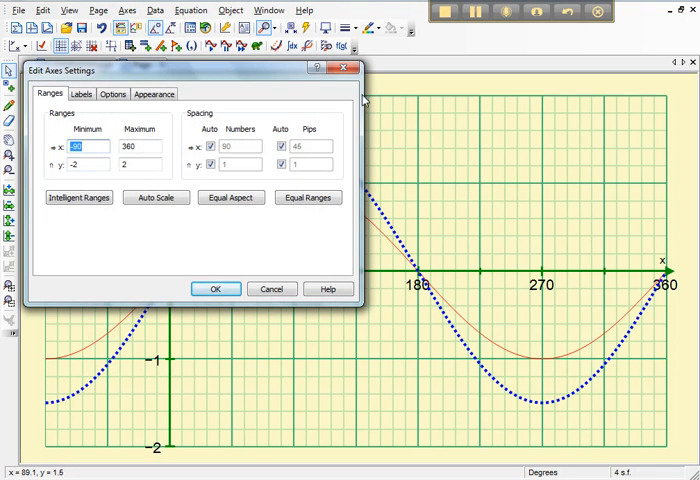
{"action": "left_click", "coordinate": [126, 10]}
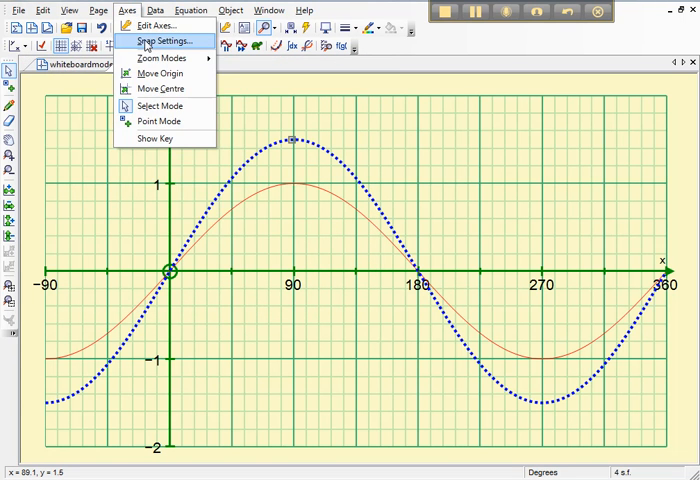
{"action": "left_click", "coordinate": [160, 41]}
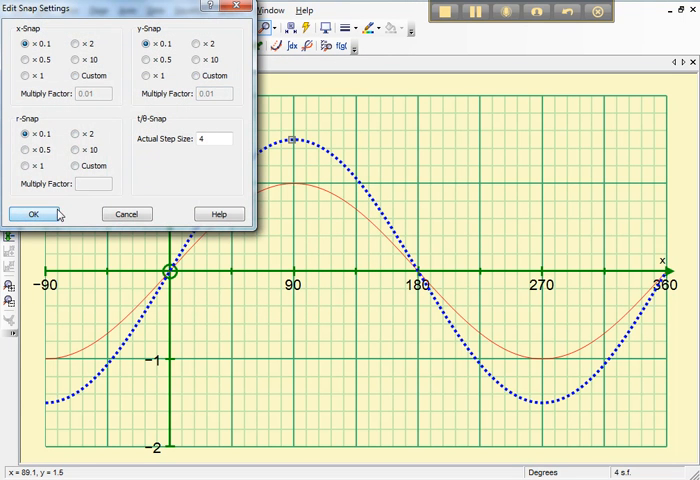
{"action": "left_click", "coordinate": [33, 213]}
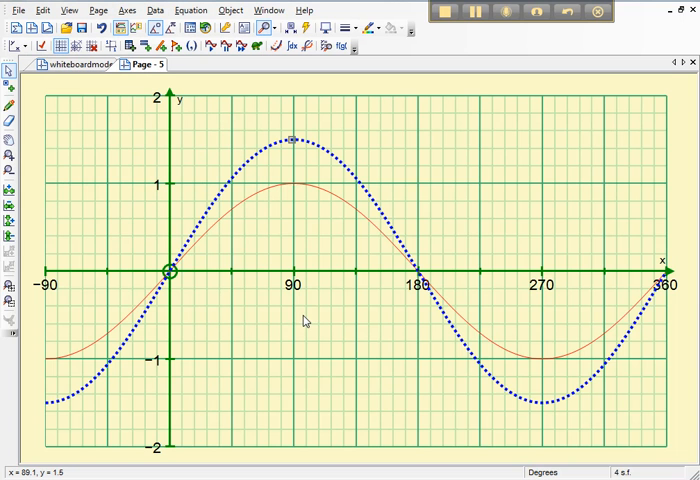
{"action": "mouse_move", "coordinate": [445, 13]}
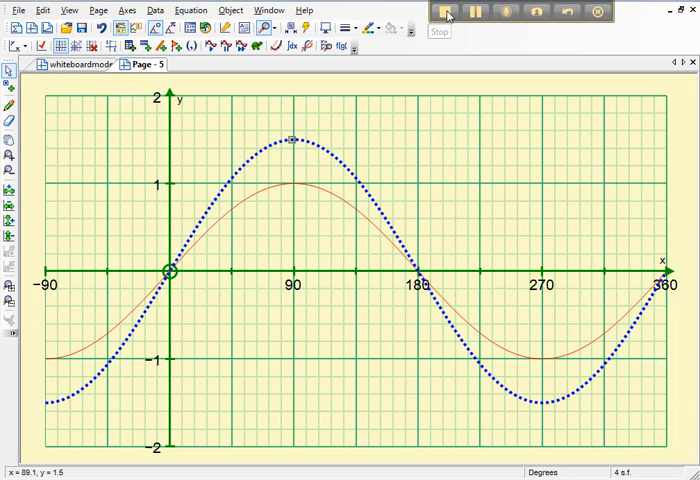